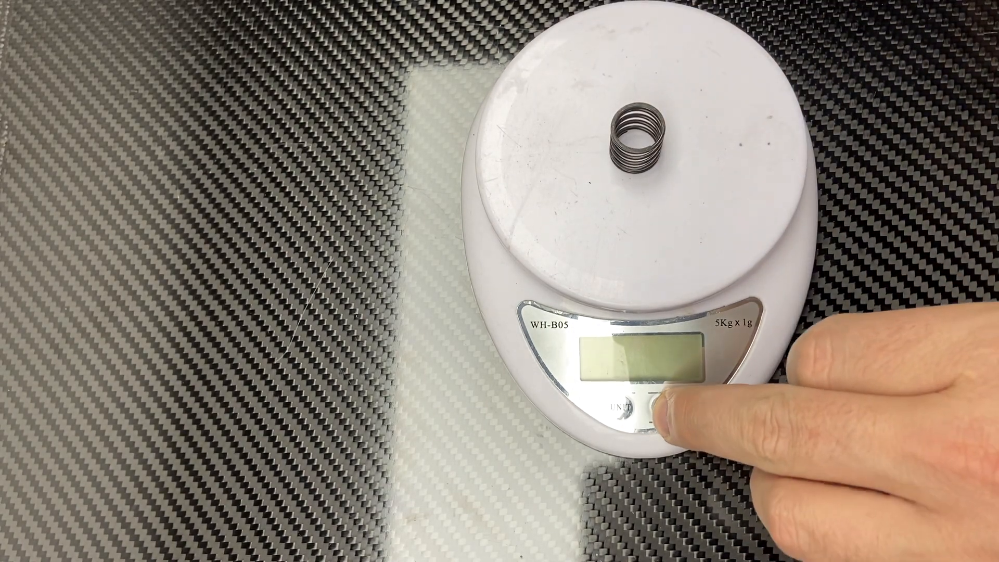
click(663, 403)
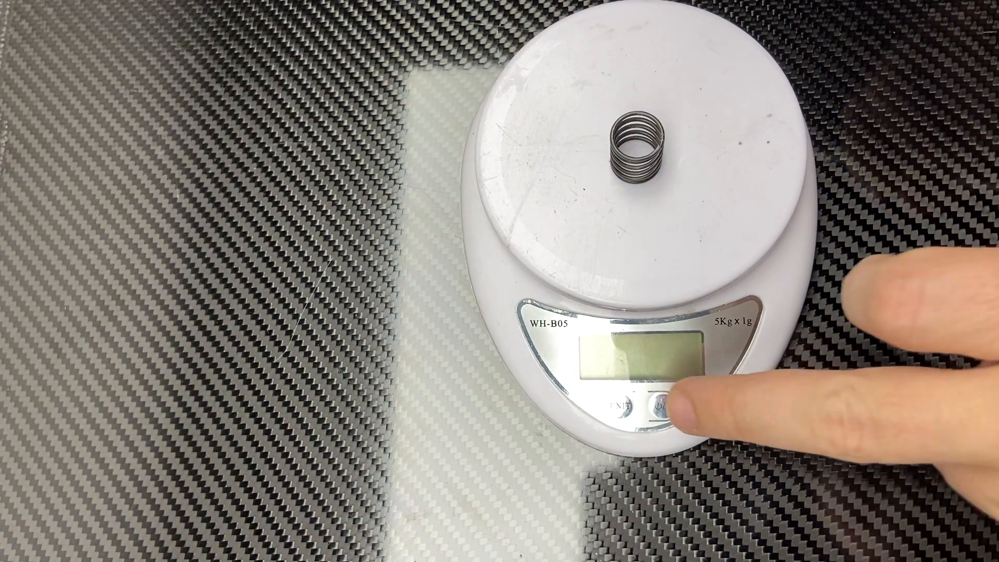
click(662, 408)
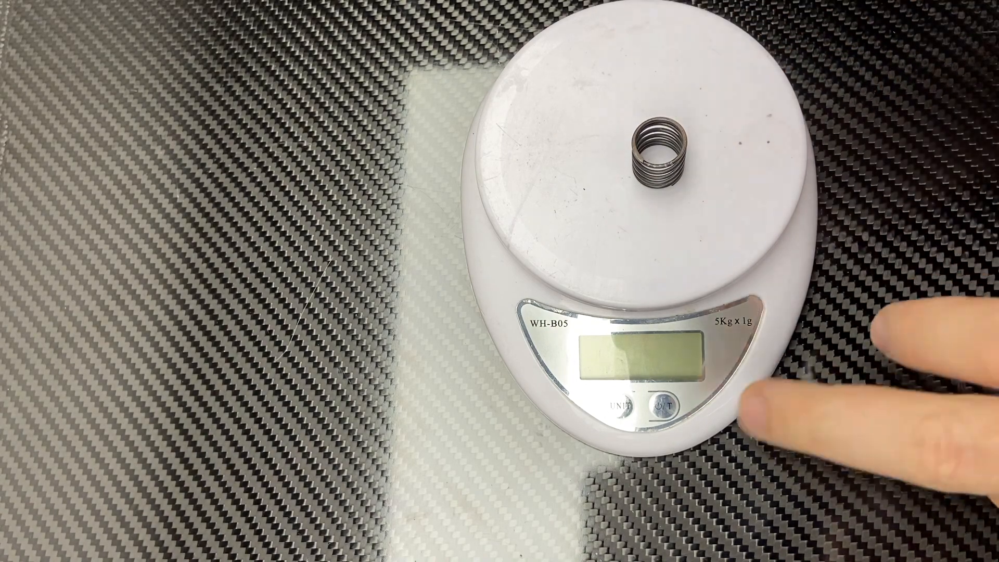
click(664, 406)
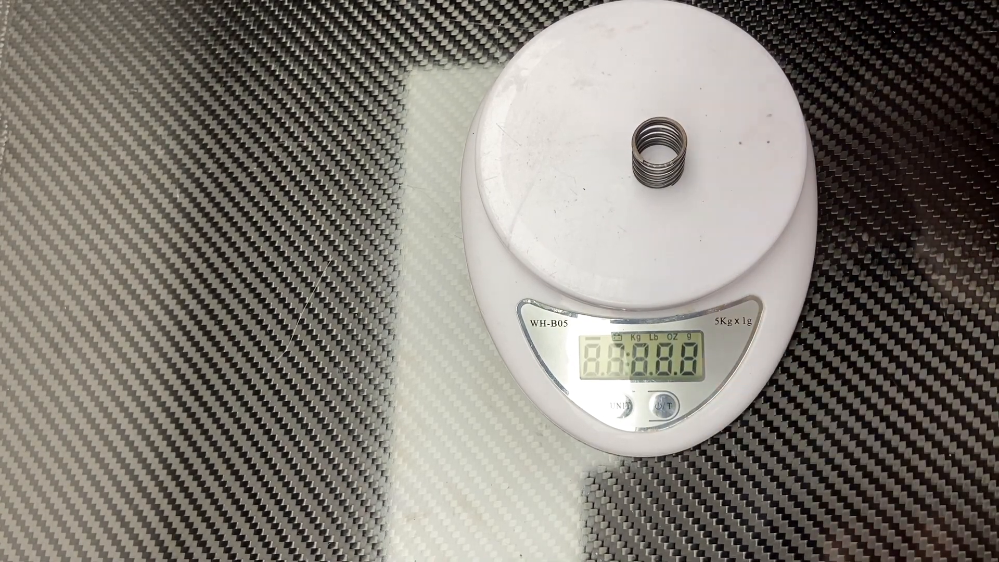